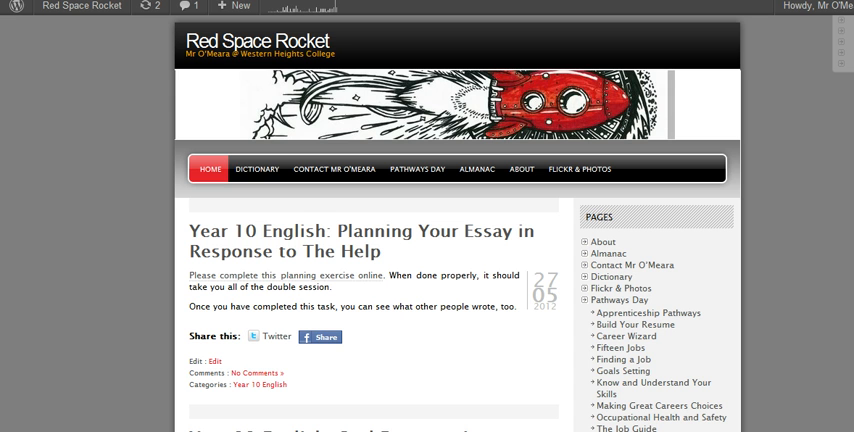
mouse_move(357, 290)
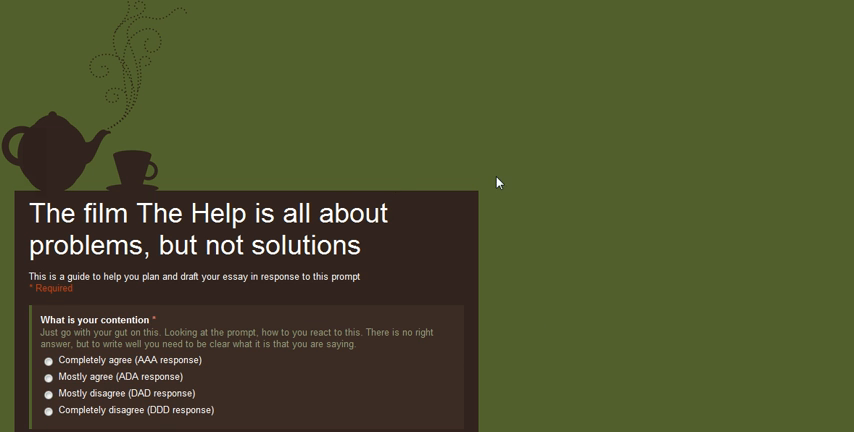
scroll("down", 3)
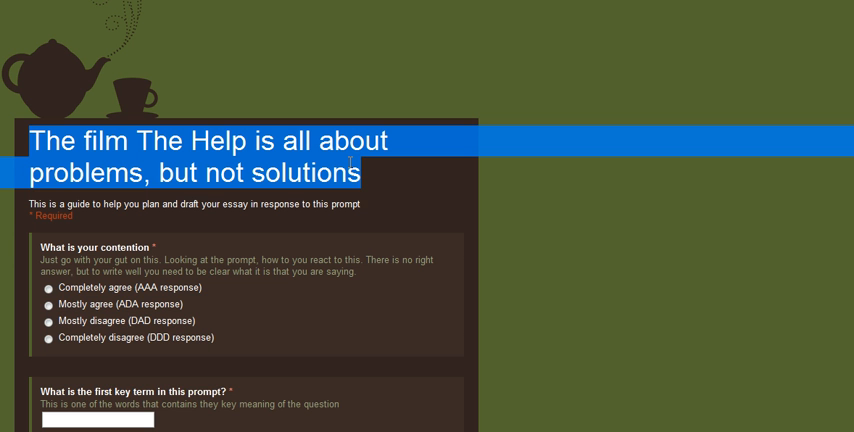
scroll("down", 3)
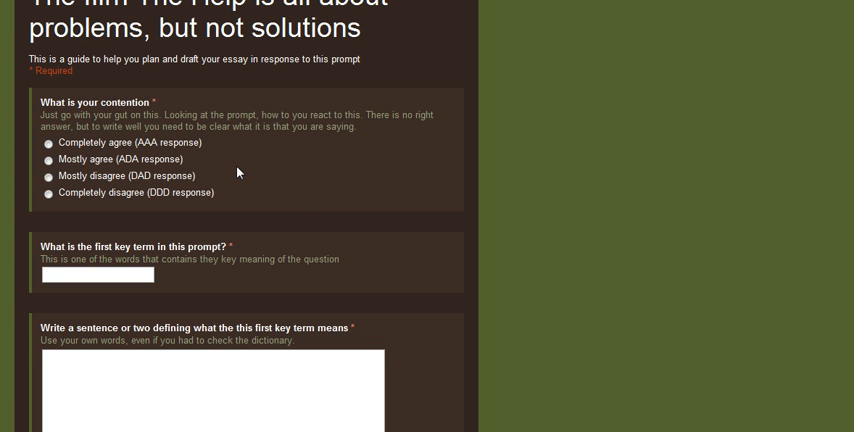
Step: Cycle through the agree/disagree contention options, ending on 'Completely disagree (DDD response)'
left_click(48, 159)
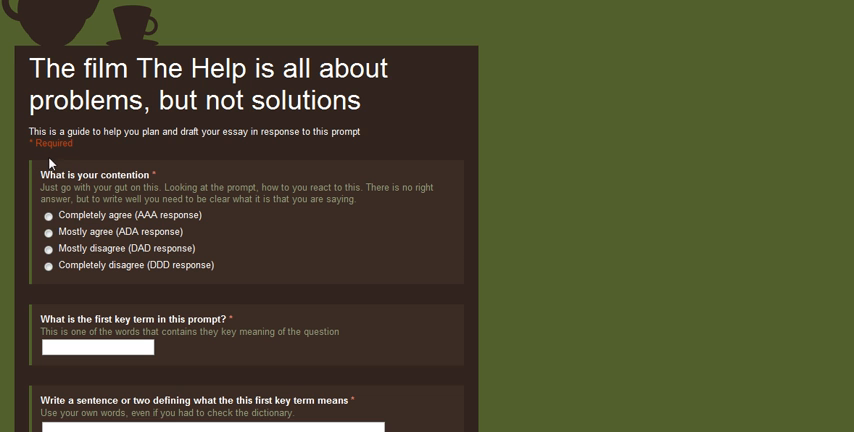
left_click(48, 215)
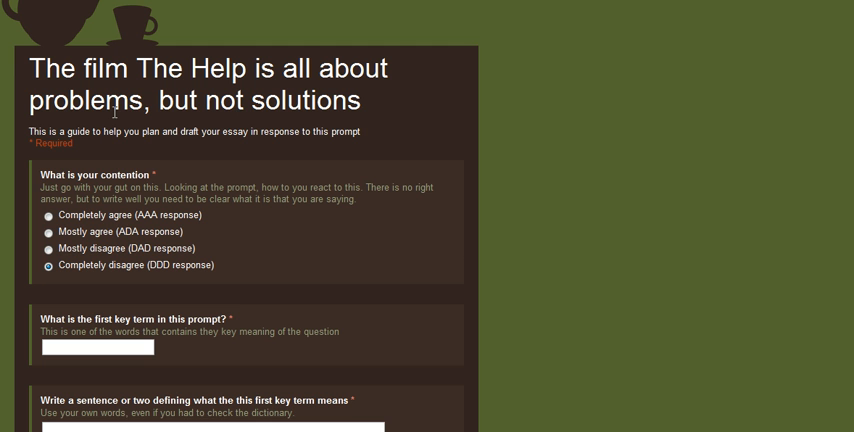
mouse_move(54, 248)
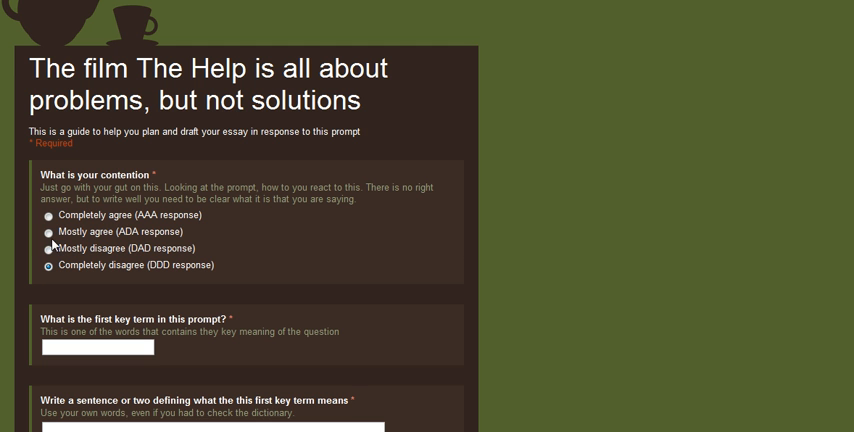
left_click(51, 248)
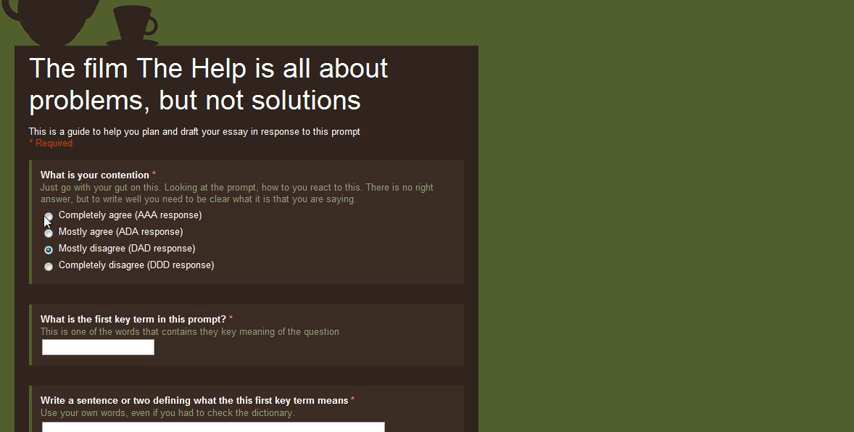
left_click(48, 216)
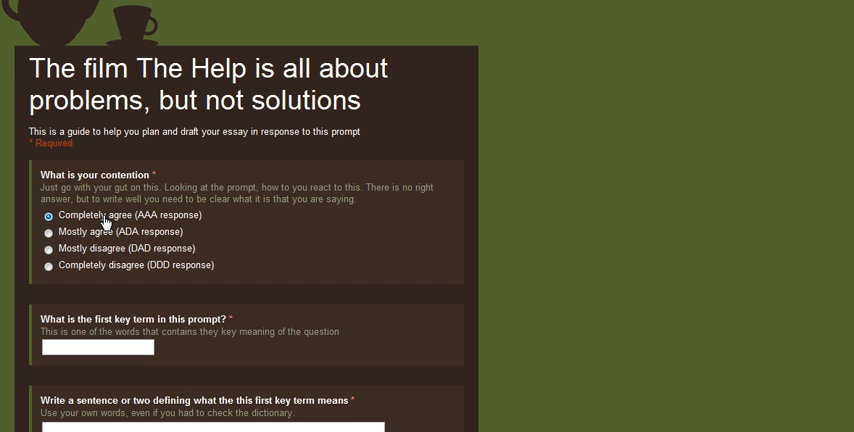
mouse_move(149, 106)
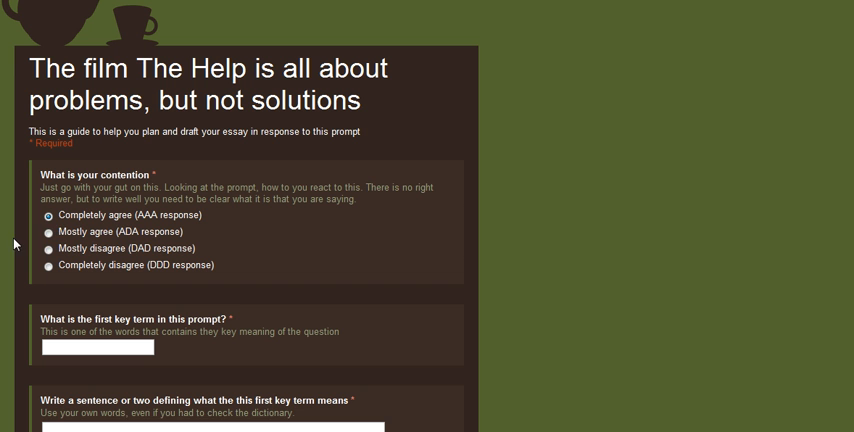
left_click(47, 231)
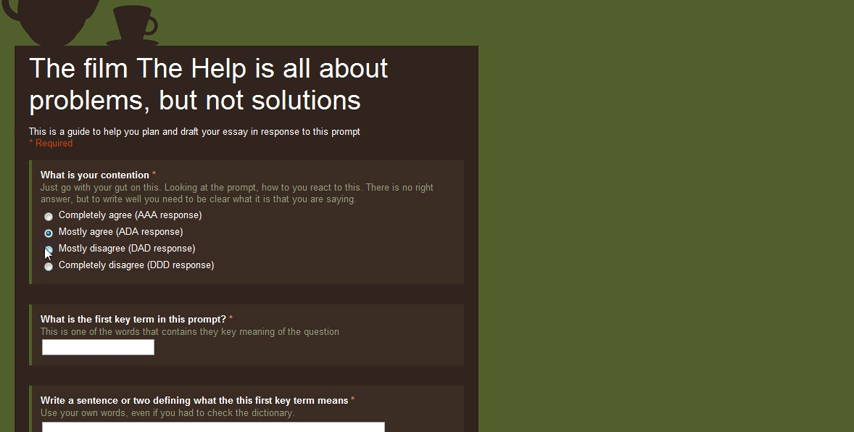
left_click(48, 248)
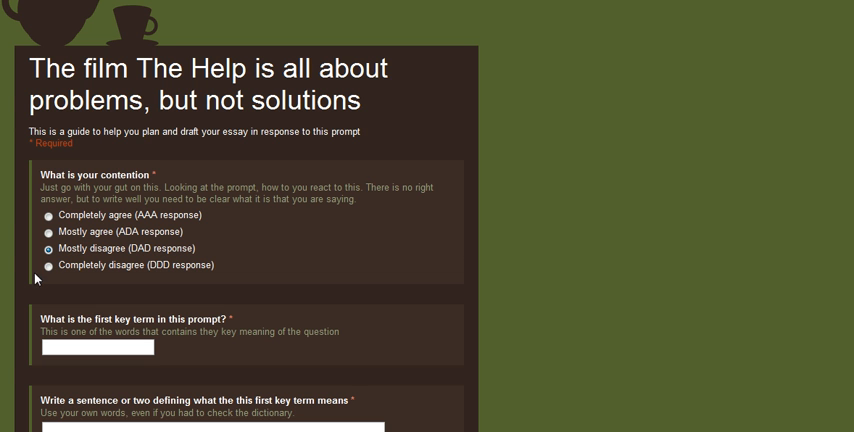
left_click(48, 265)
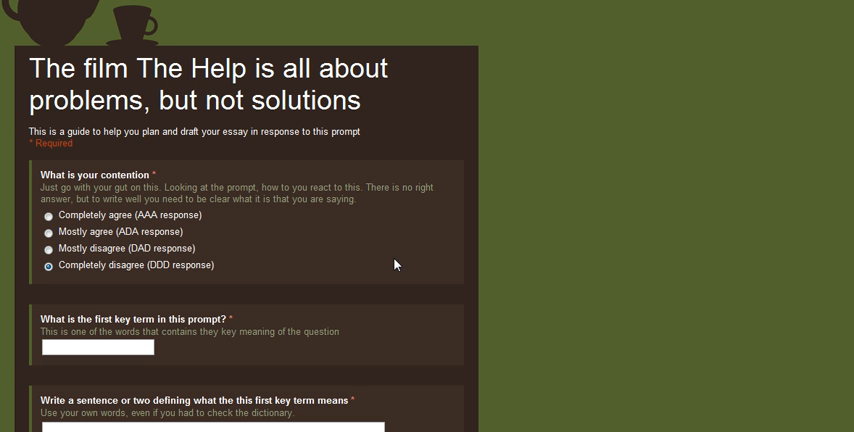
scroll("down", 3)
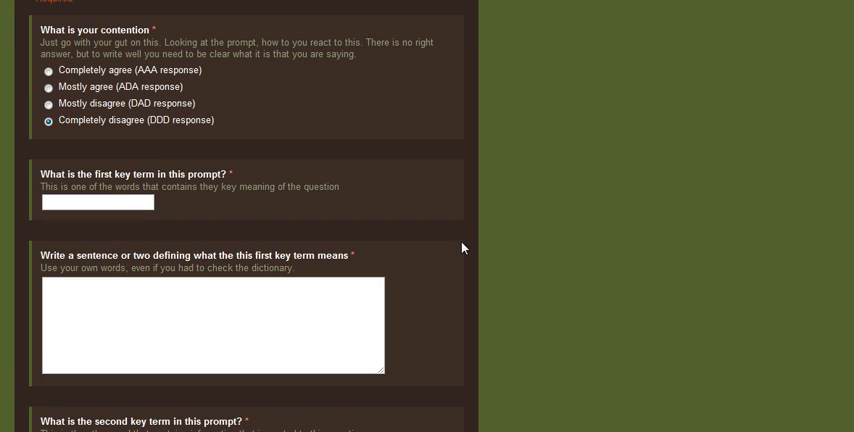
scroll("up", 3)
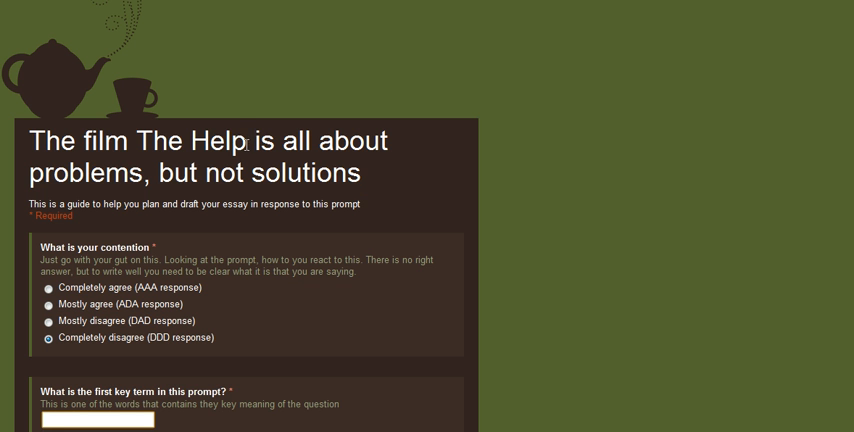
double_click(190, 140)
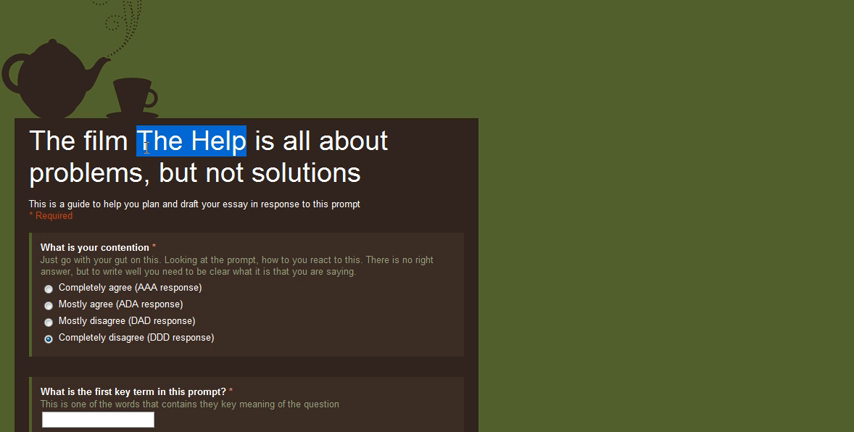
mouse_move(330, 139)
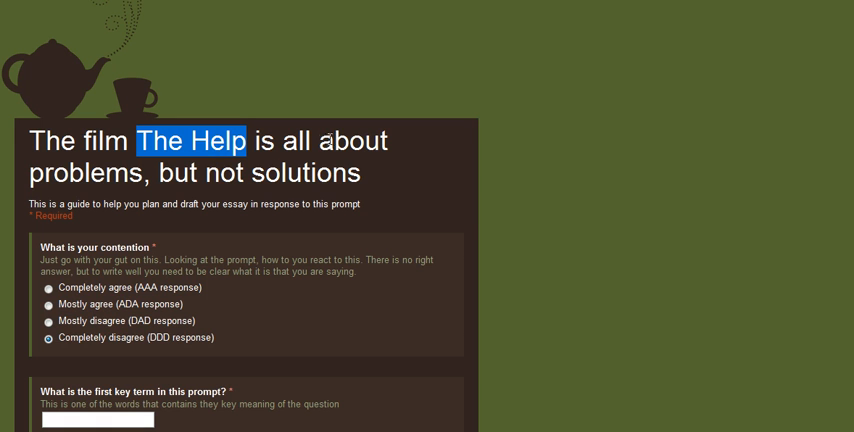
mouse_move(480, 223)
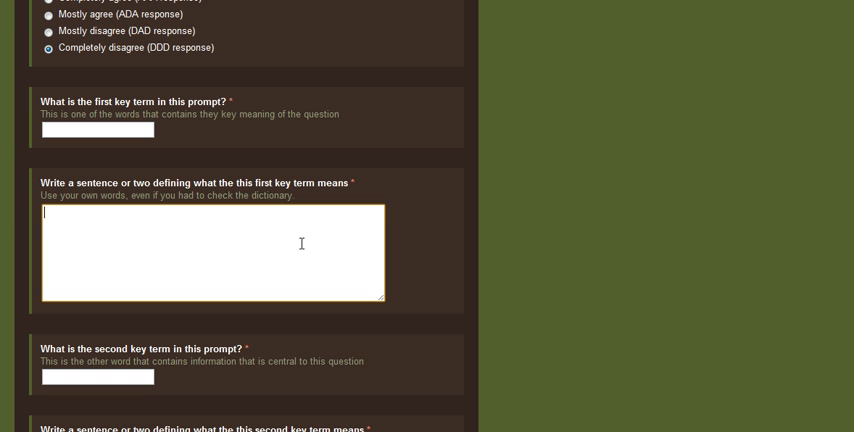
scroll("down", 3)
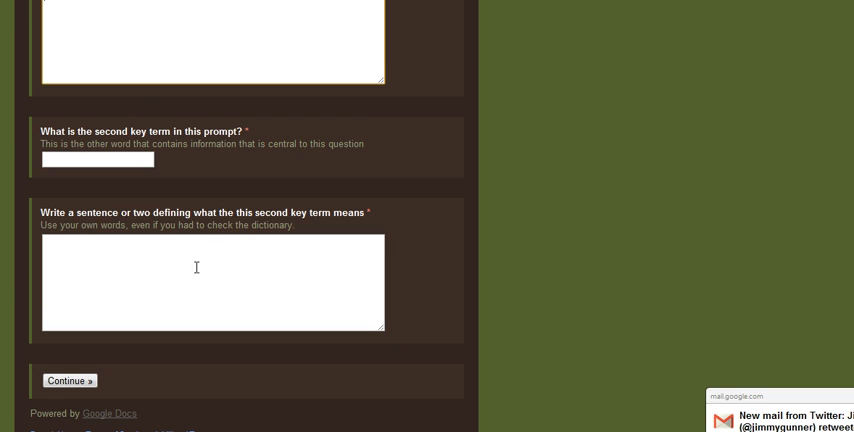
left_click(212, 282)
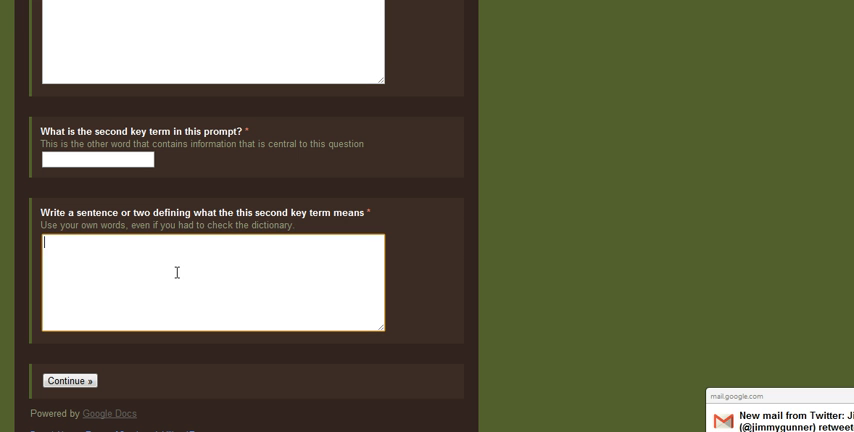